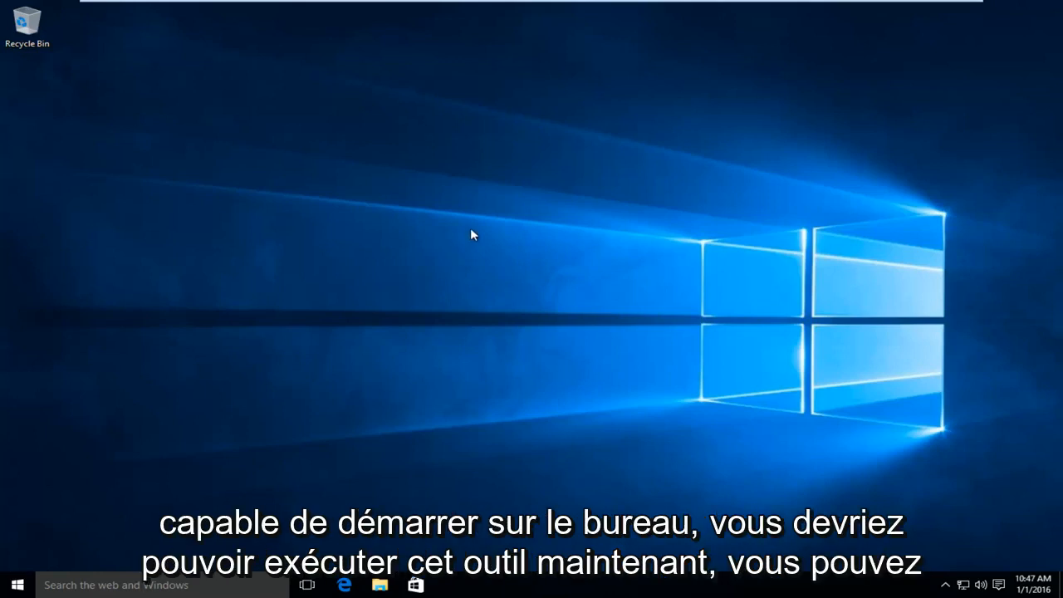
pyautogui.moveTo(475, 232)
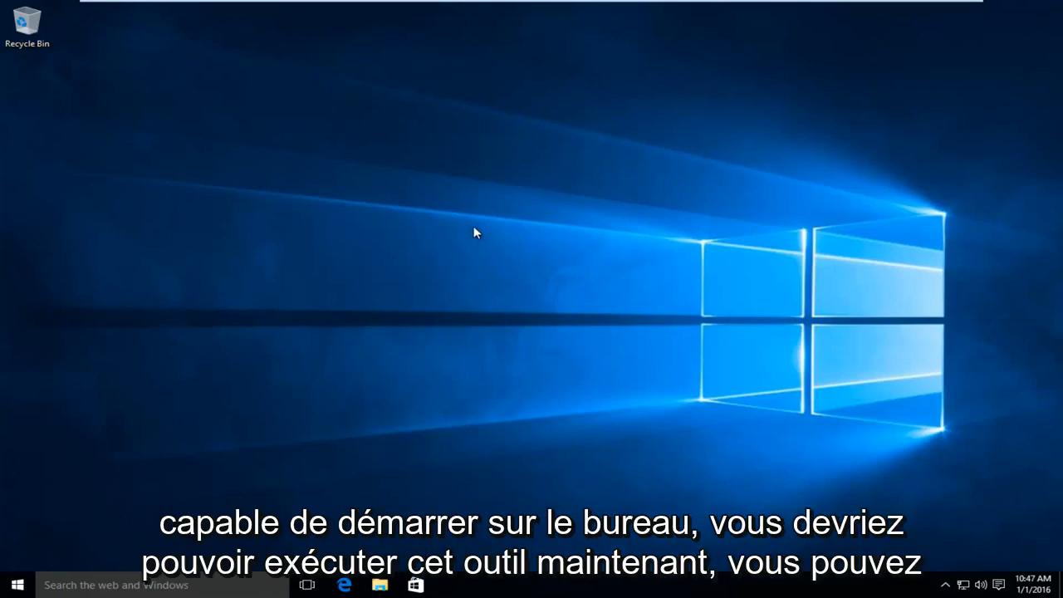
pyautogui.moveTo(432, 246)
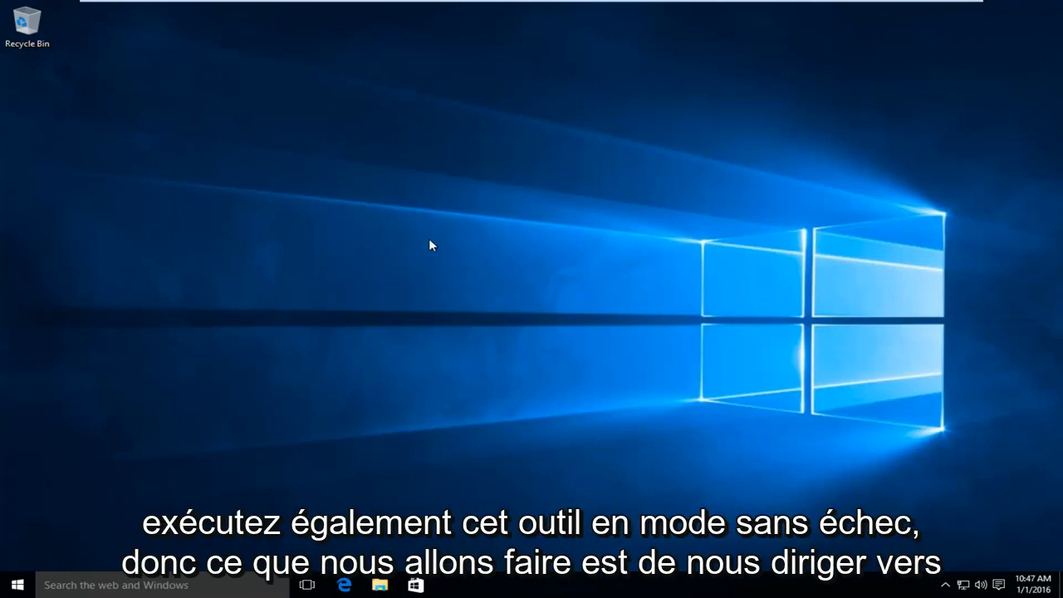
pyautogui.moveTo(256, 465)
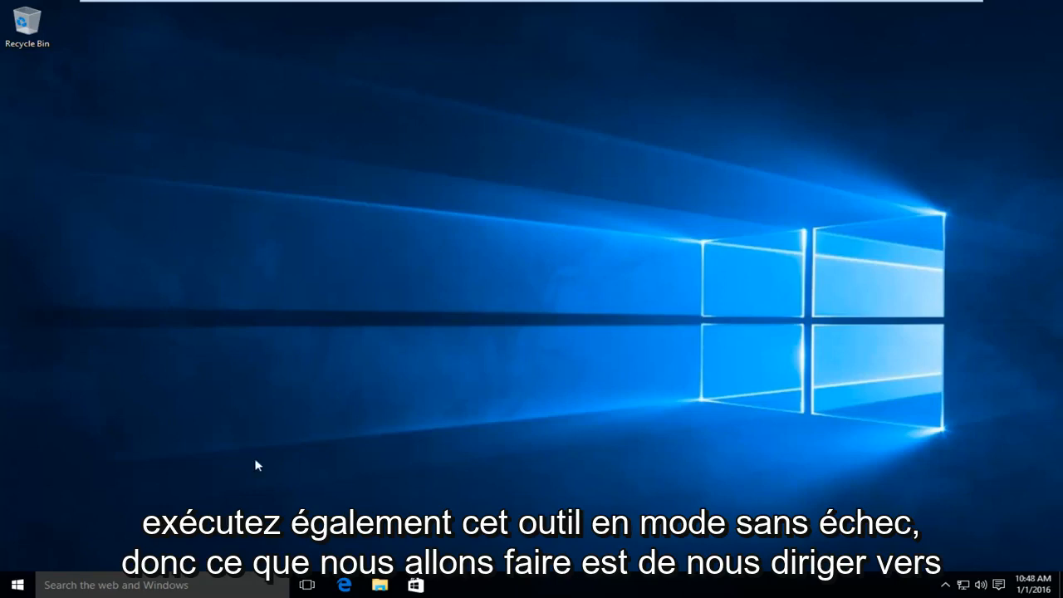
# Step: Search Start for 'administrative tools', open the folder and pick Windows Memory Diagnostic
pyautogui.click(17, 585)
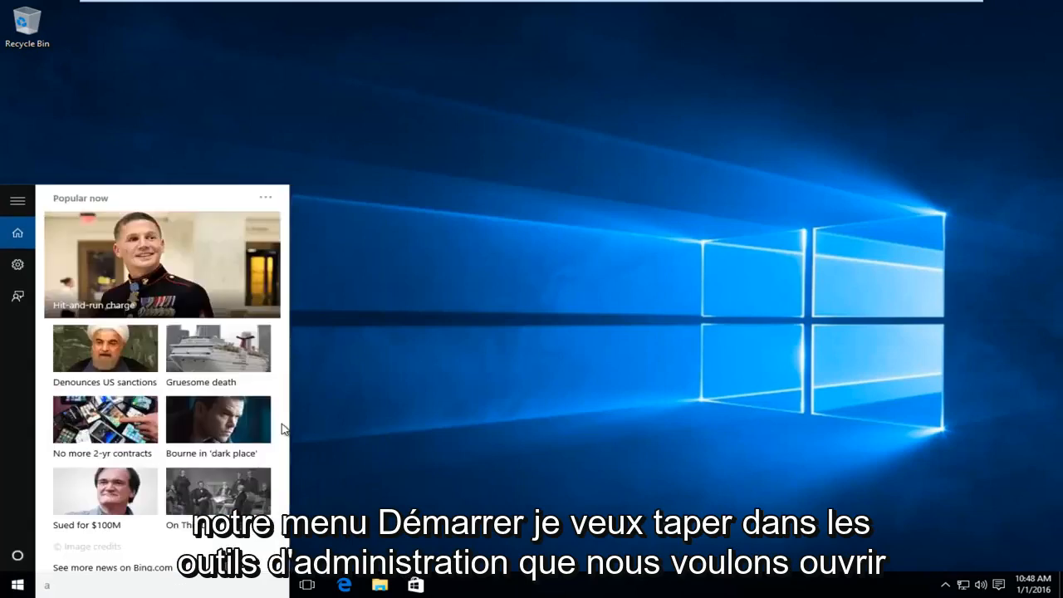
pyautogui.write('administrative tools')
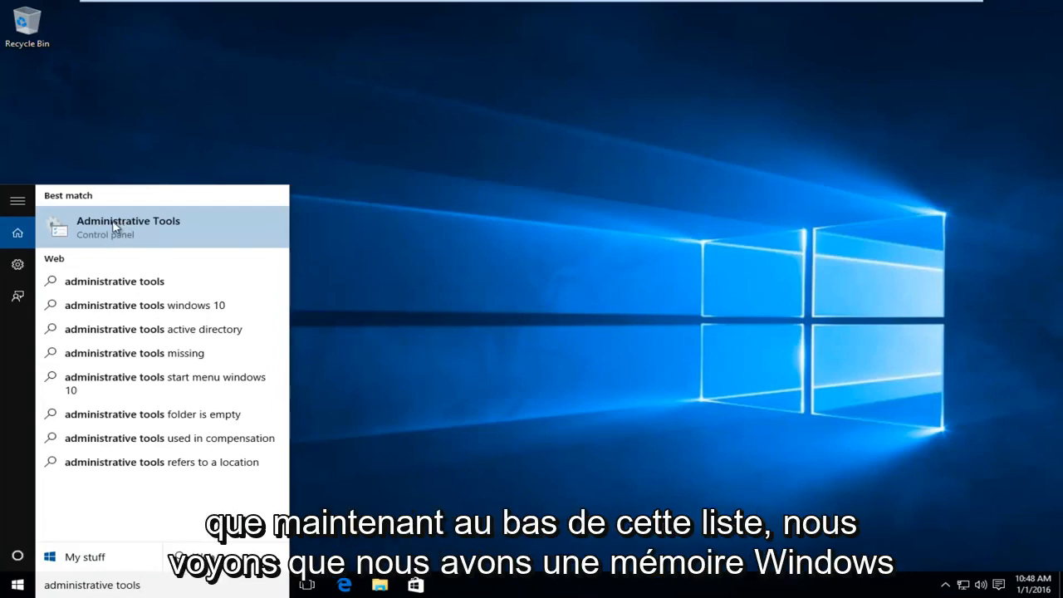
pyautogui.click(128, 226)
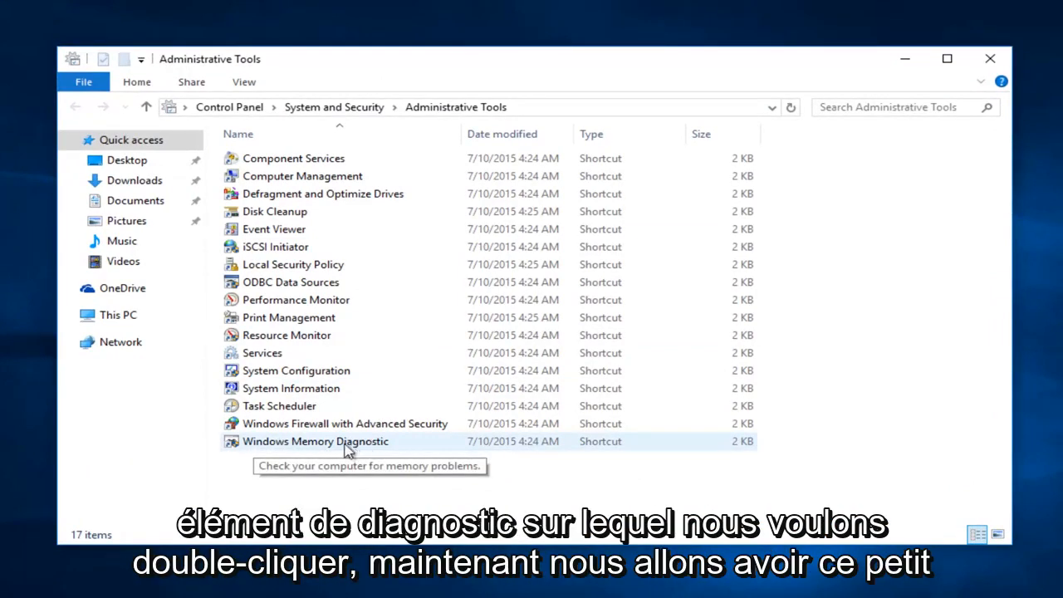
pyautogui.click(316, 442)
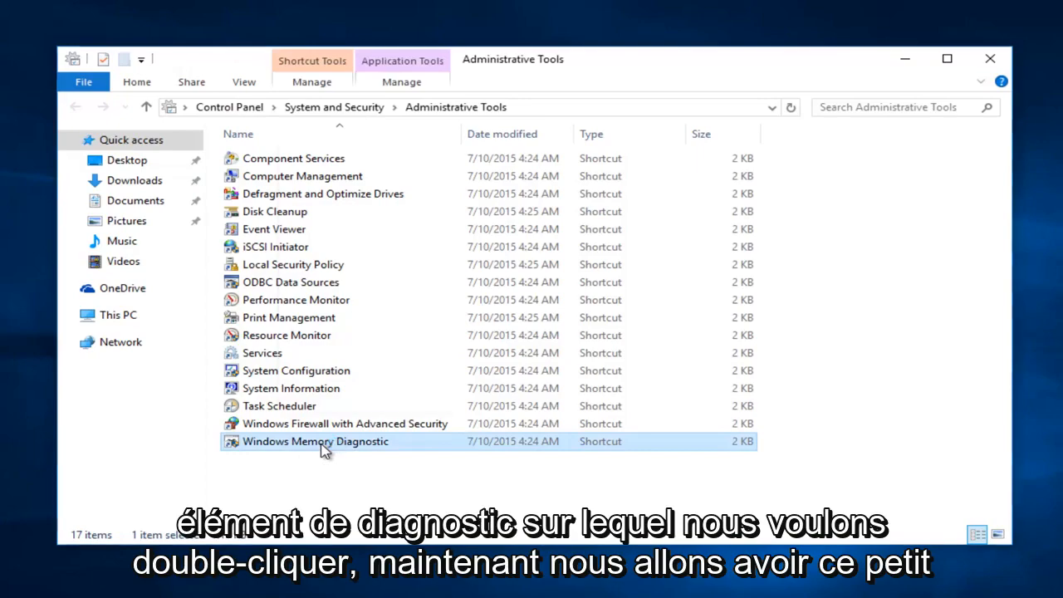
# Step: Launch Windows Memory Diagnostic to get its restart-and-check options
pyautogui.doubleClick(316, 442)
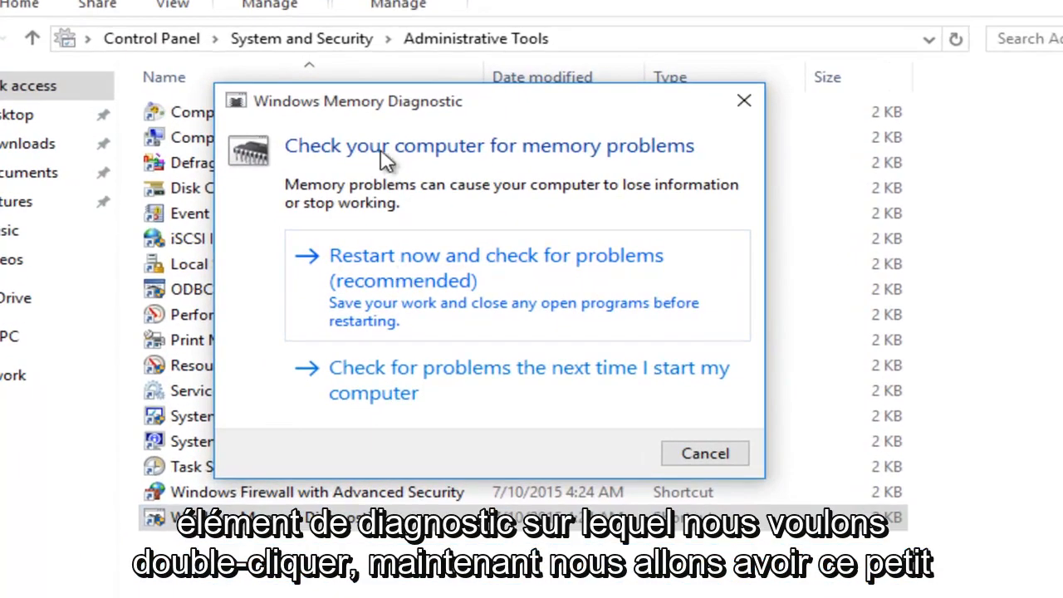
pyautogui.moveTo(396, 172)
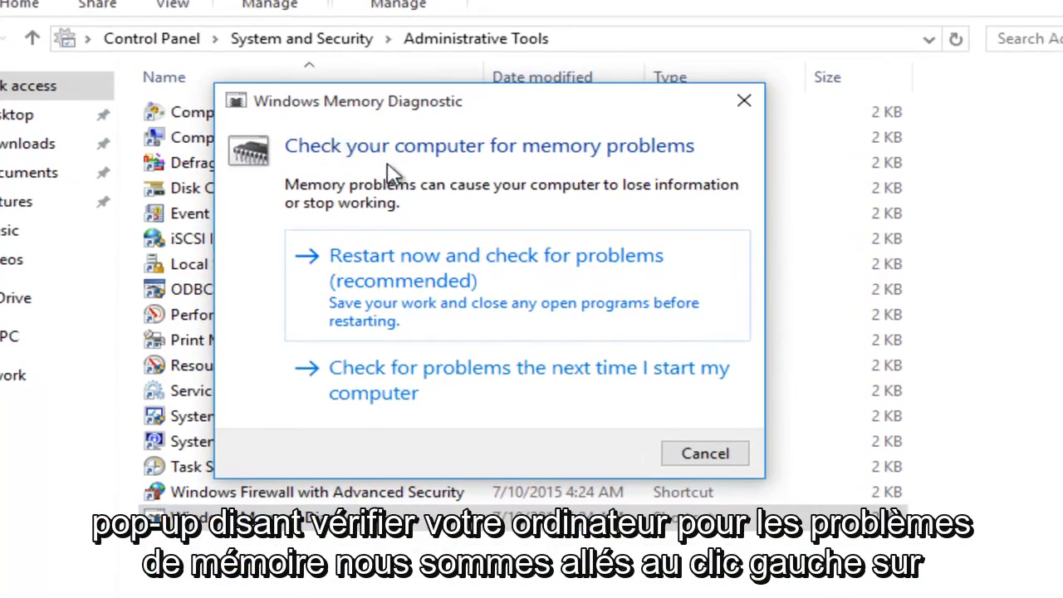
pyautogui.moveTo(391, 299)
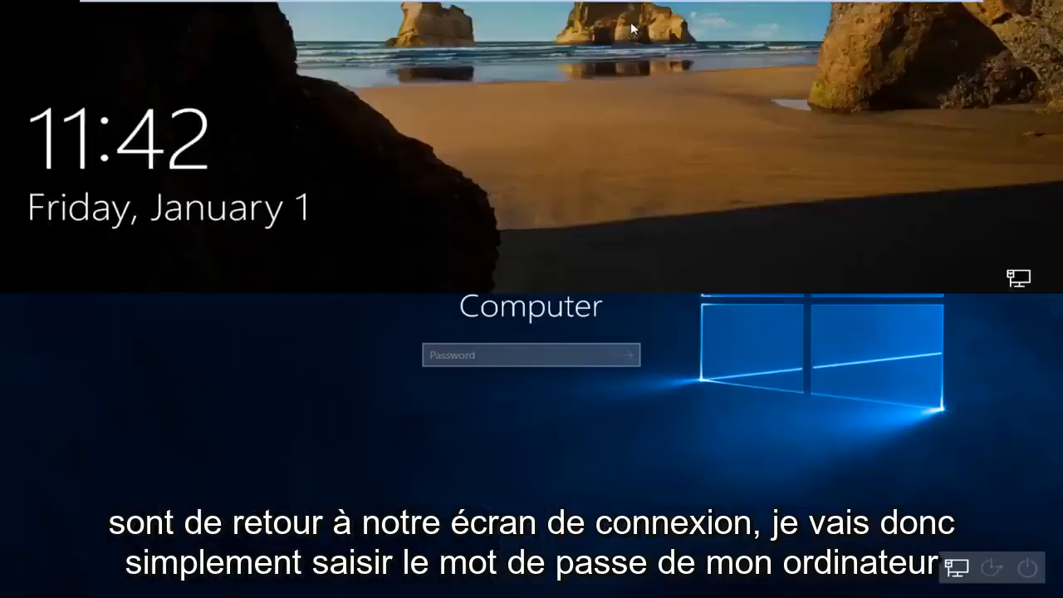
# Step: Enter the account password and sign back in to the desktop
pyautogui.write('password')
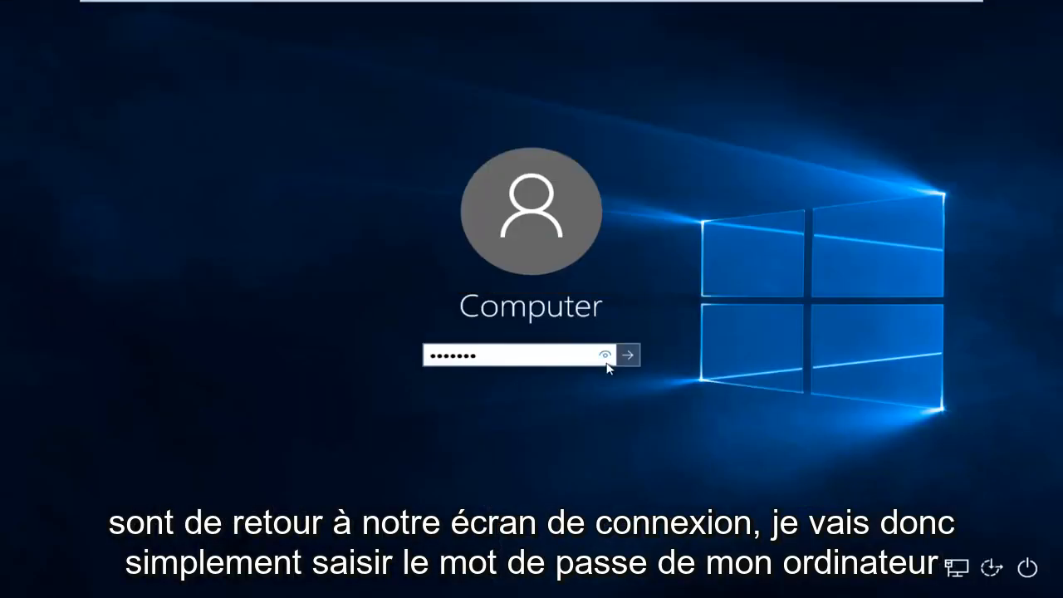
pyautogui.click(628, 355)
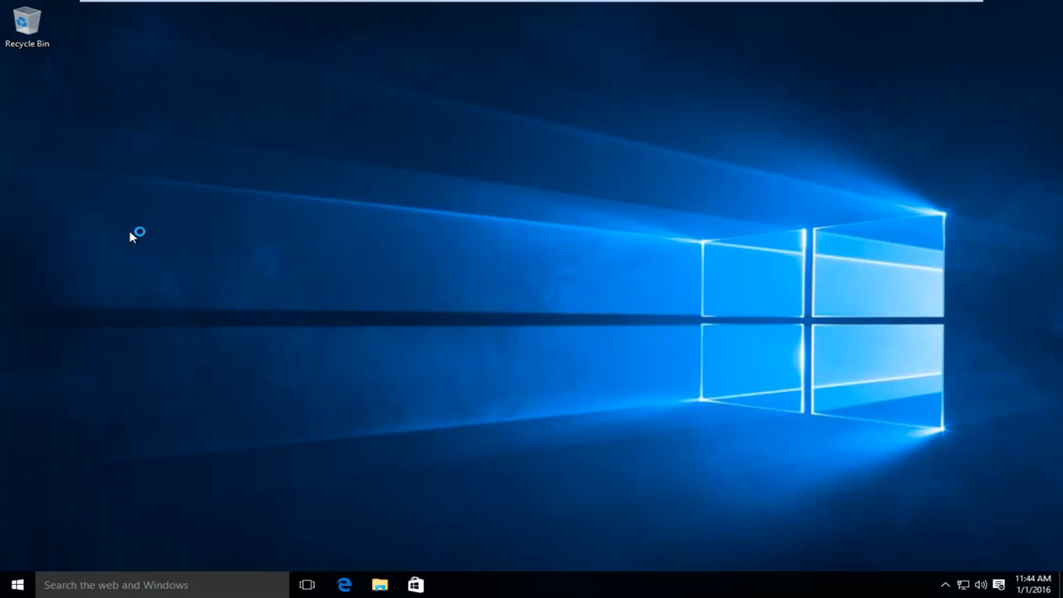
pyautogui.moveTo(380, 226)
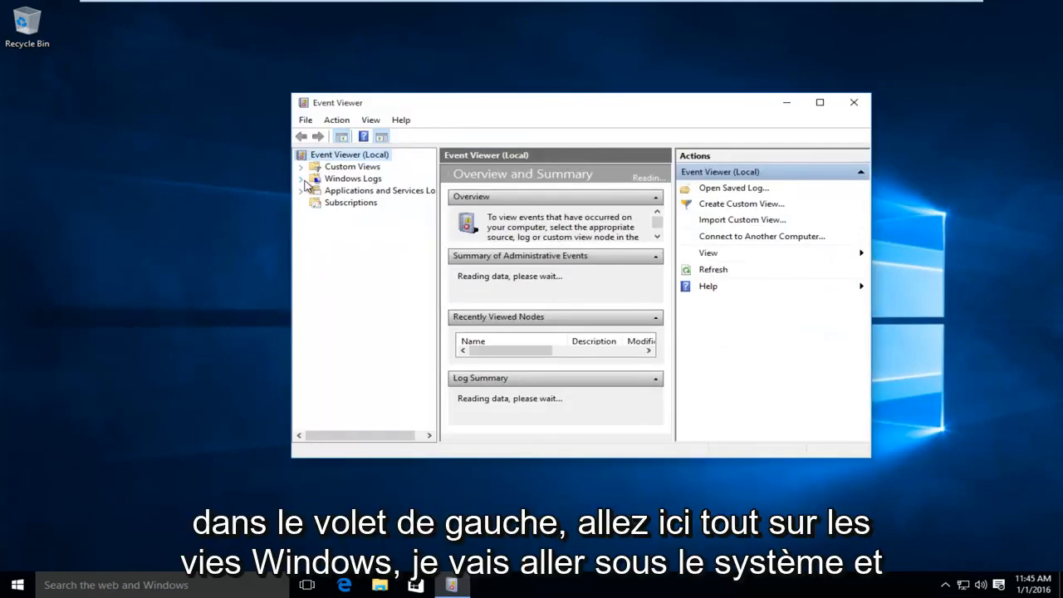
# Step: Expand the Windows Logs group toward the System log's MemoryDiagnostics-Results event
pyautogui.click(352, 178)
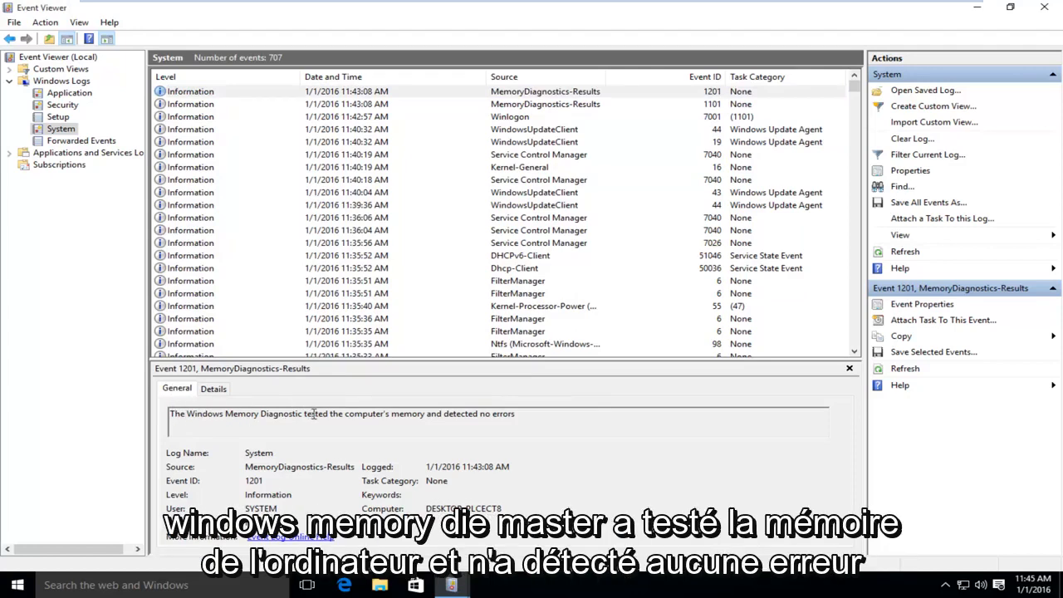
pyautogui.moveTo(438, 419)
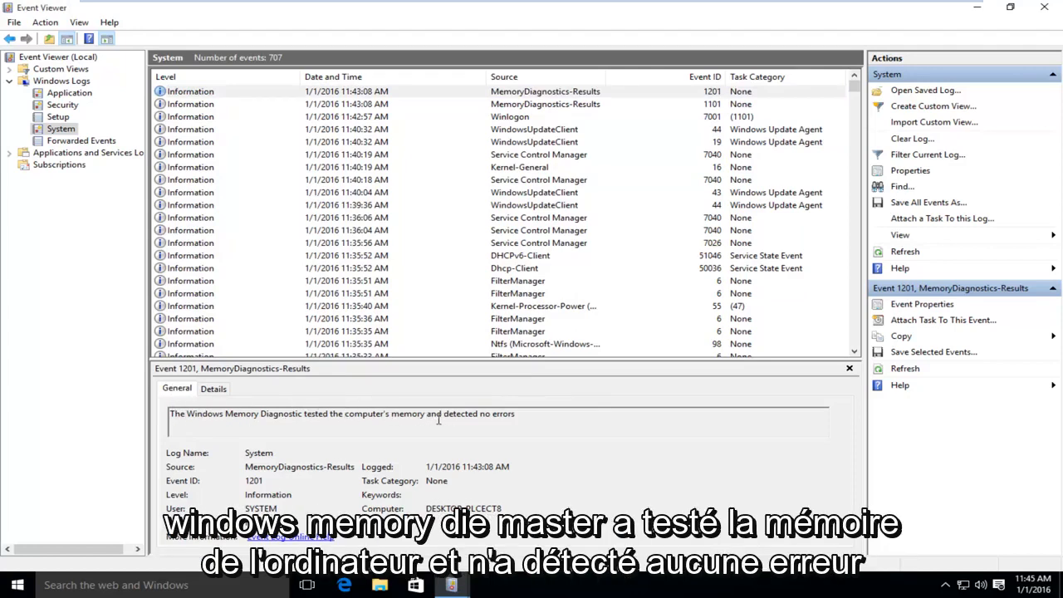